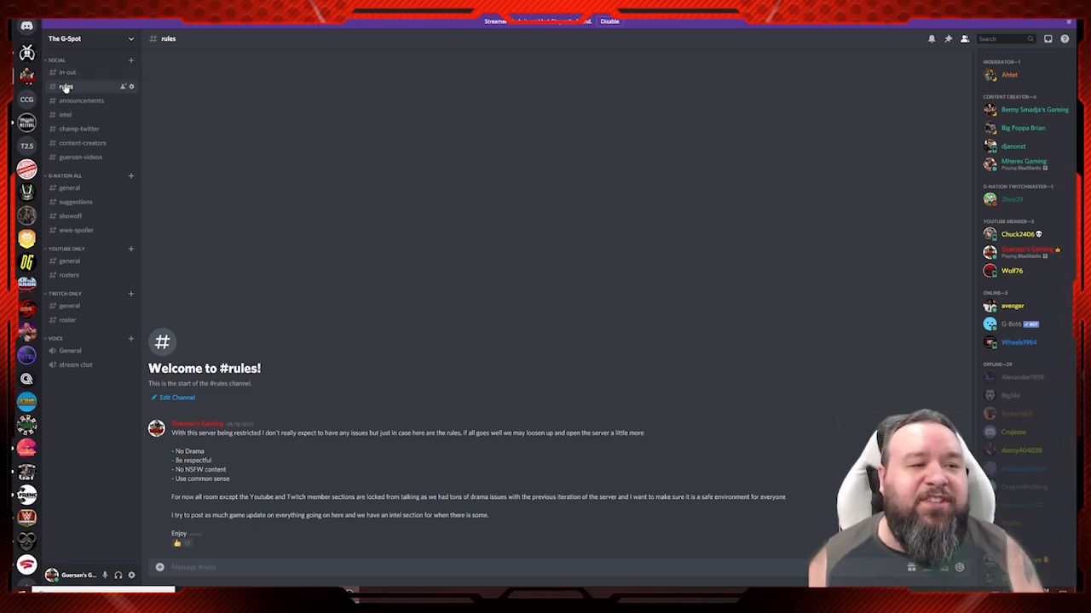
mouse_move(327, 449)
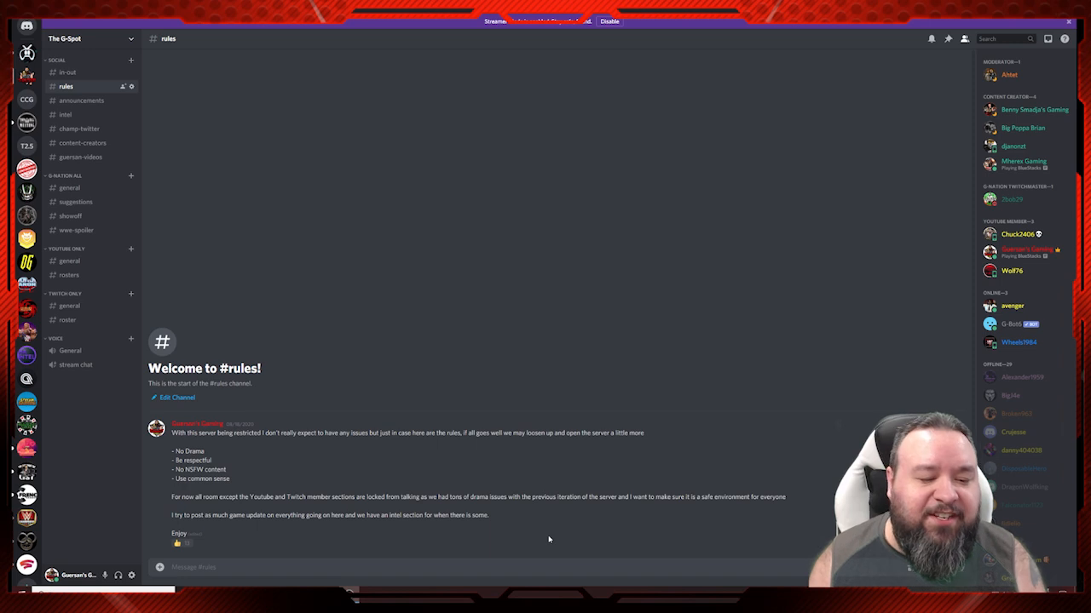
mouse_move(570, 540)
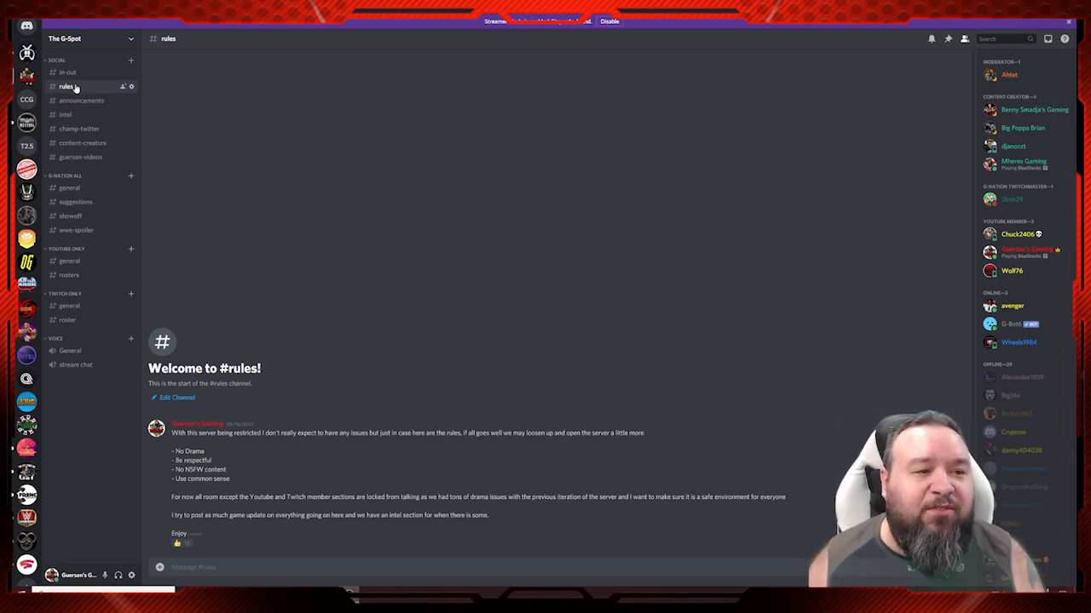
Open #announcements to view stream notices and the pinned account-linking reminder.
left_click(81, 100)
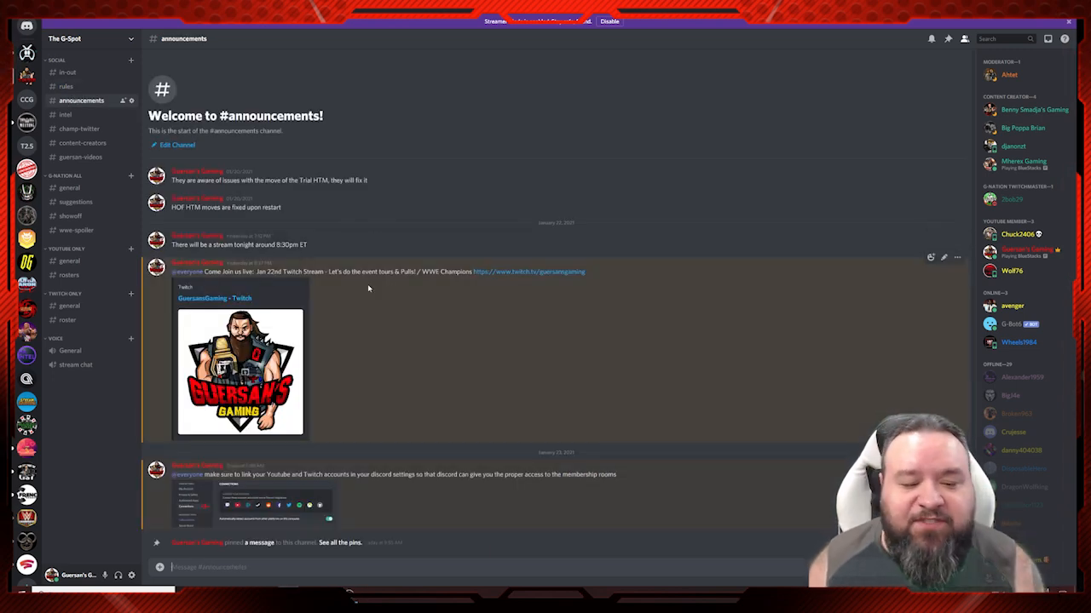
mouse_move(417, 370)
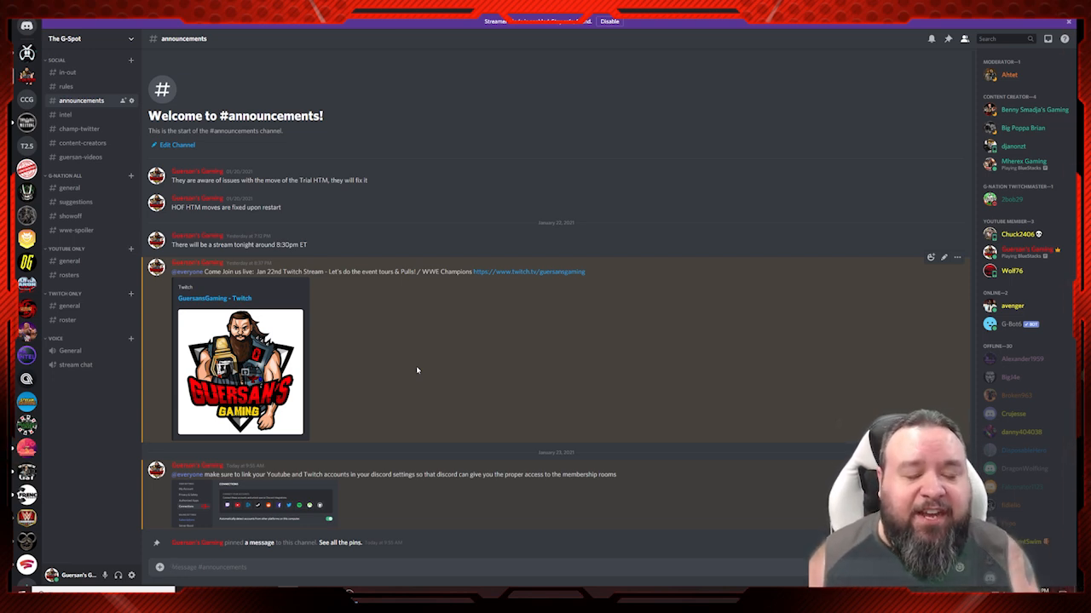
mouse_move(291, 94)
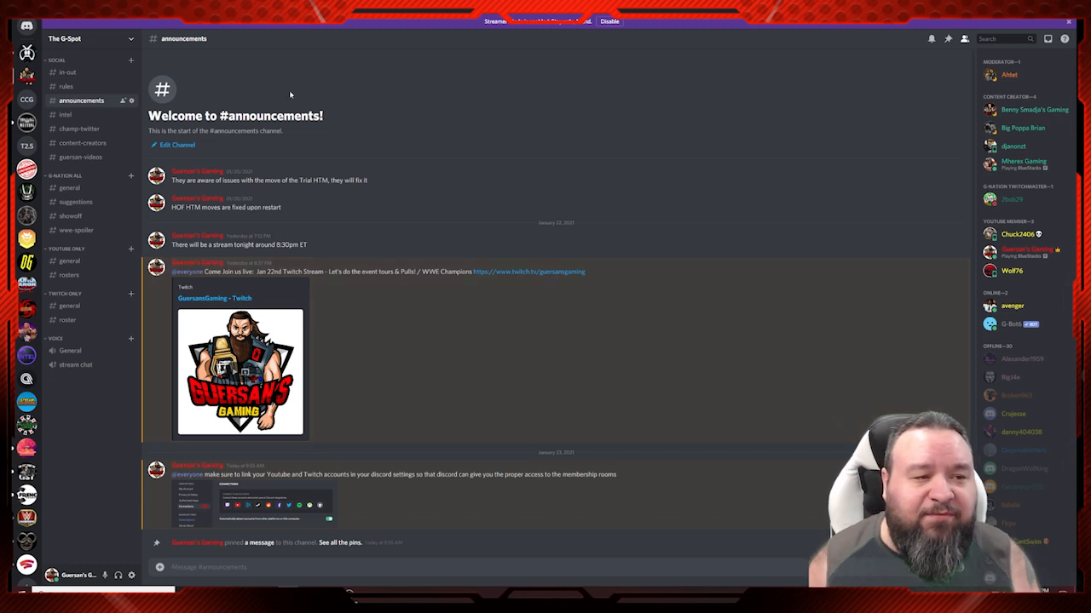
Browse #intel and #champ-twitter, ending on #content-creators.
left_click(64, 115)
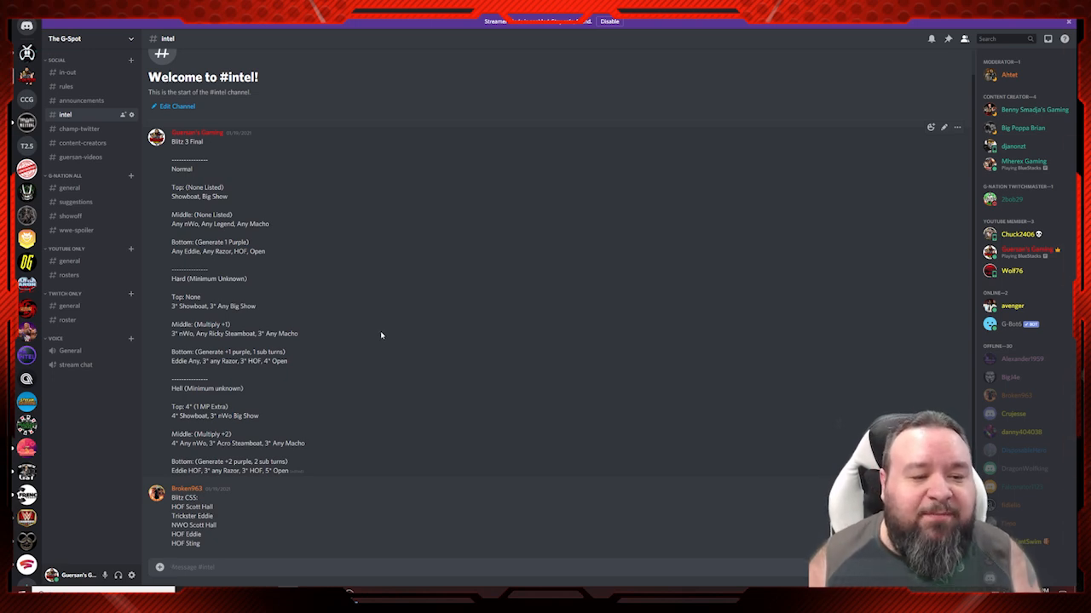
mouse_move(383, 333)
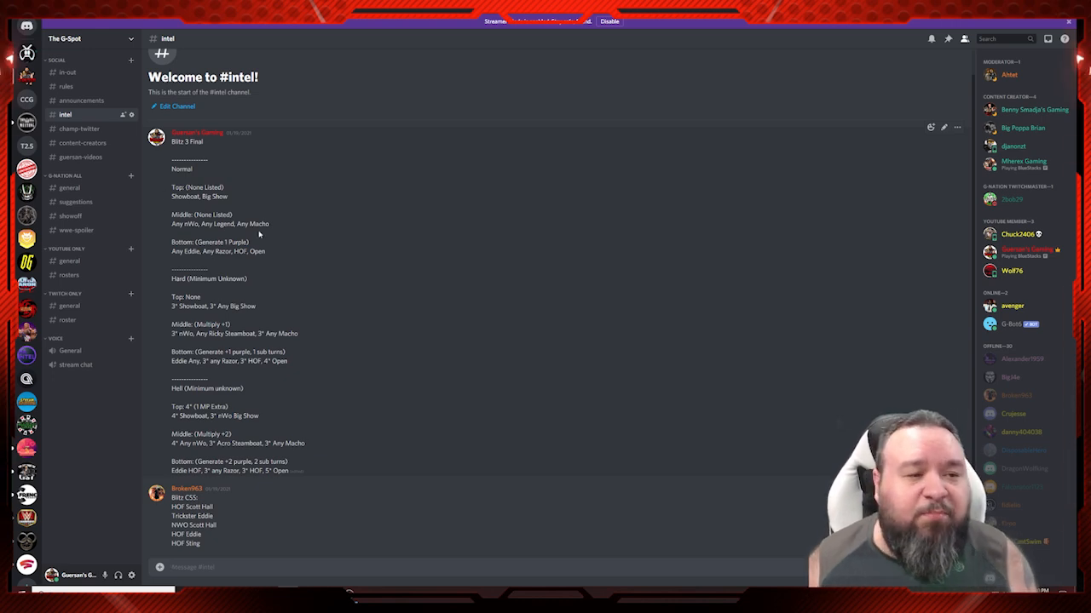
left_click(79, 128)
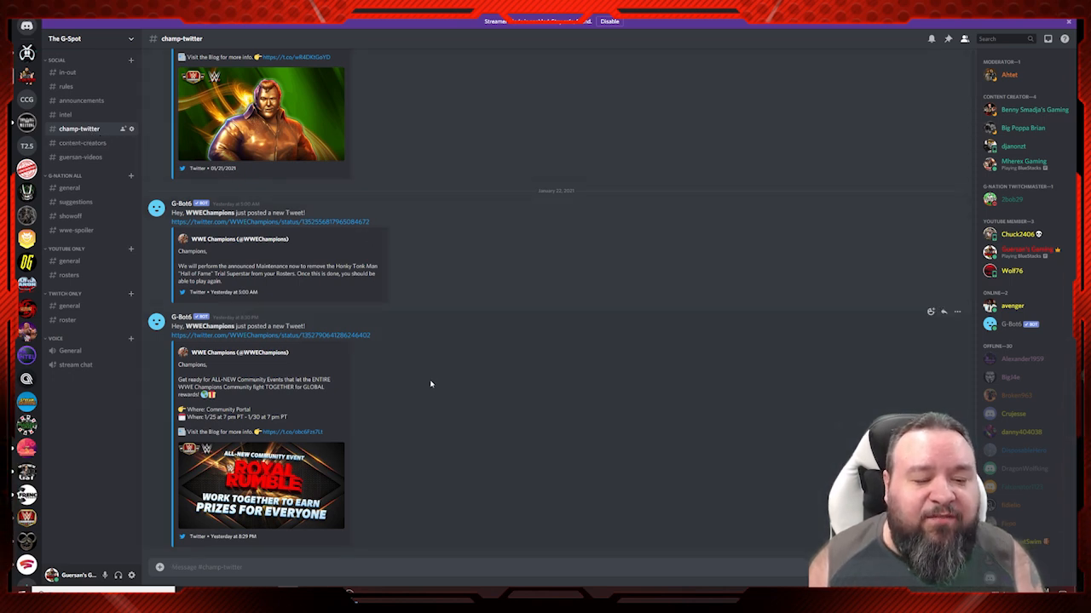
mouse_move(549, 466)
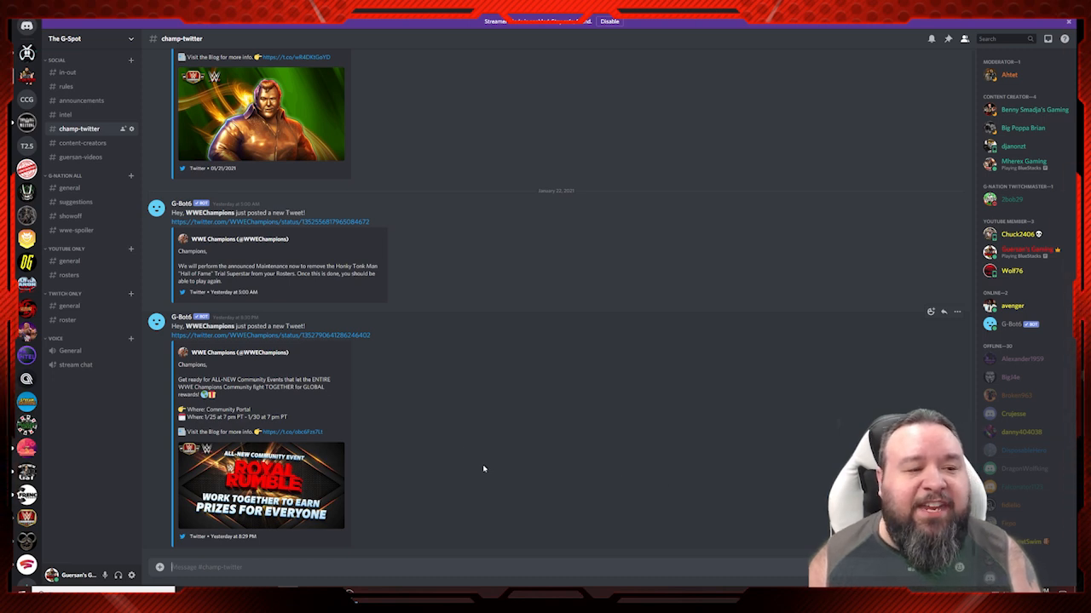
left_click(83, 142)
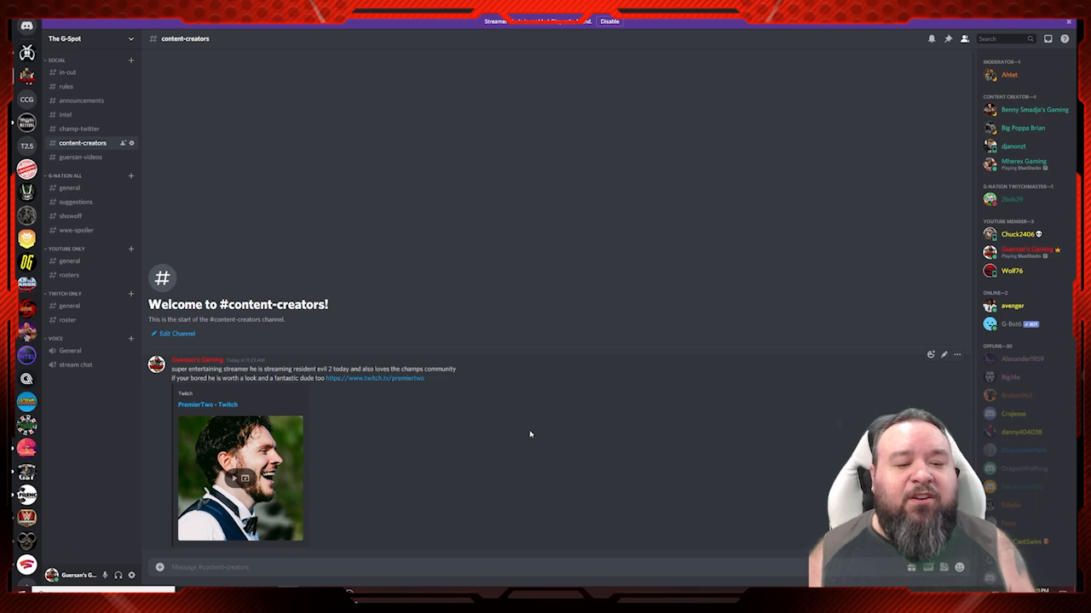
mouse_move(500, 434)
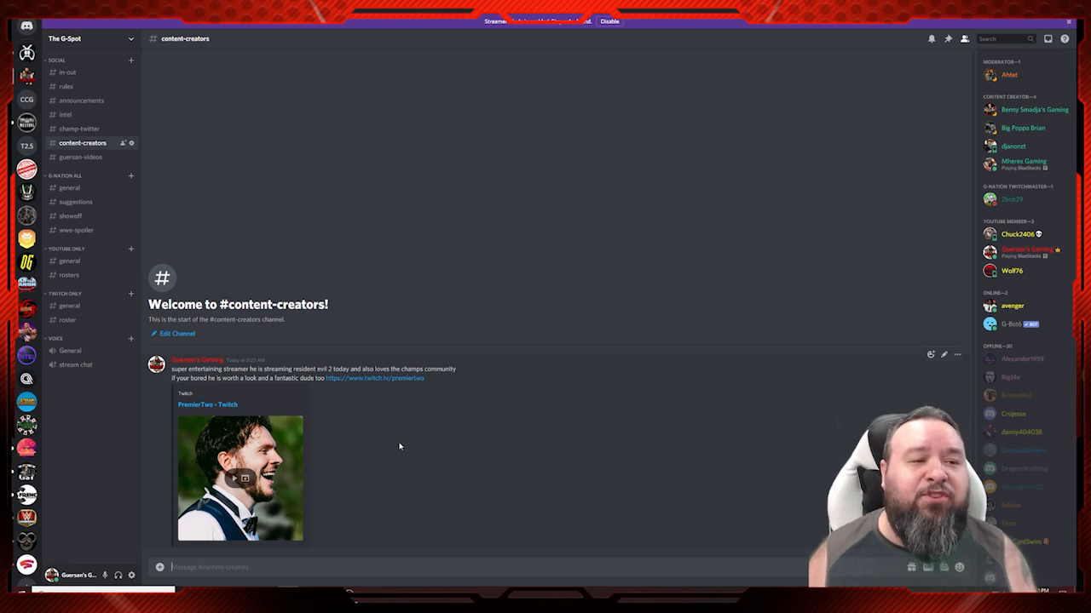
Open #guersan-videos to see the bot's new YouTube video announcements.
left_click(81, 156)
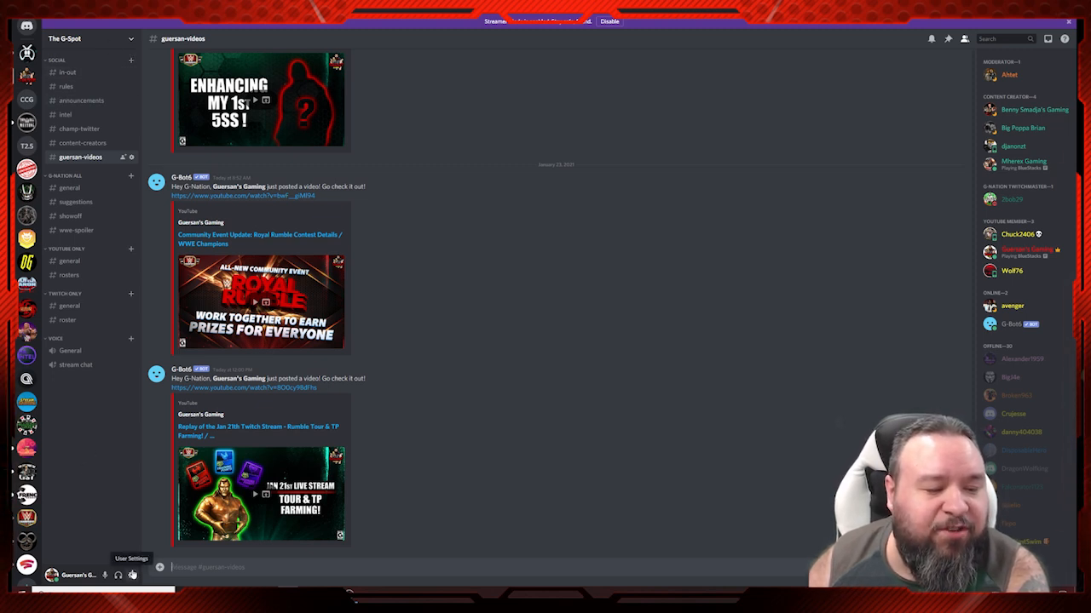
Open User Settings on Connections showing linked Reddit, Twitch, Twitter and YouTube accounts.
left_click(132, 574)
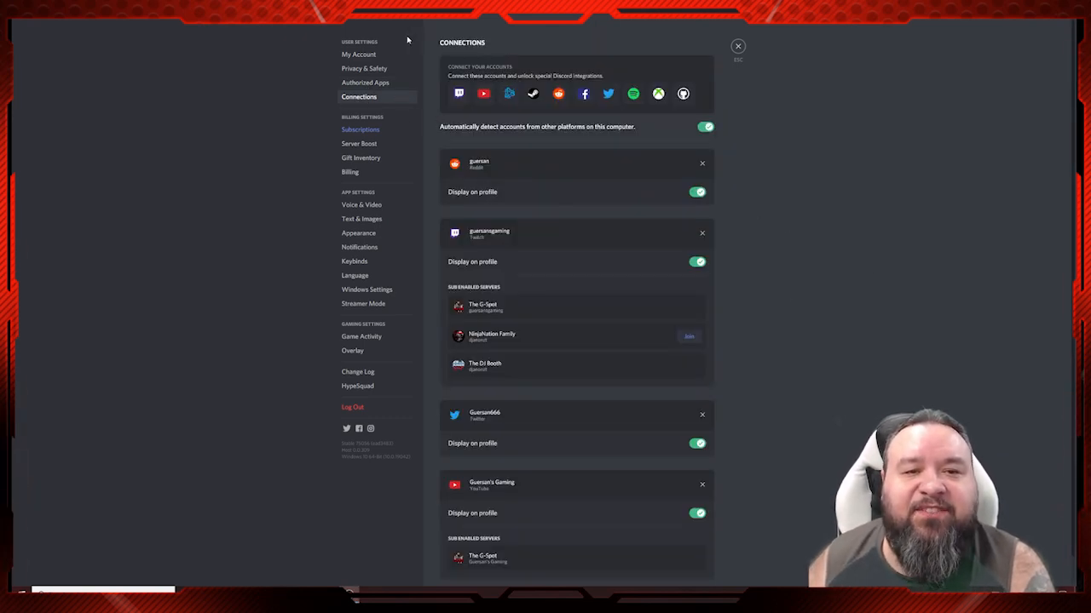
mouse_move(511, 301)
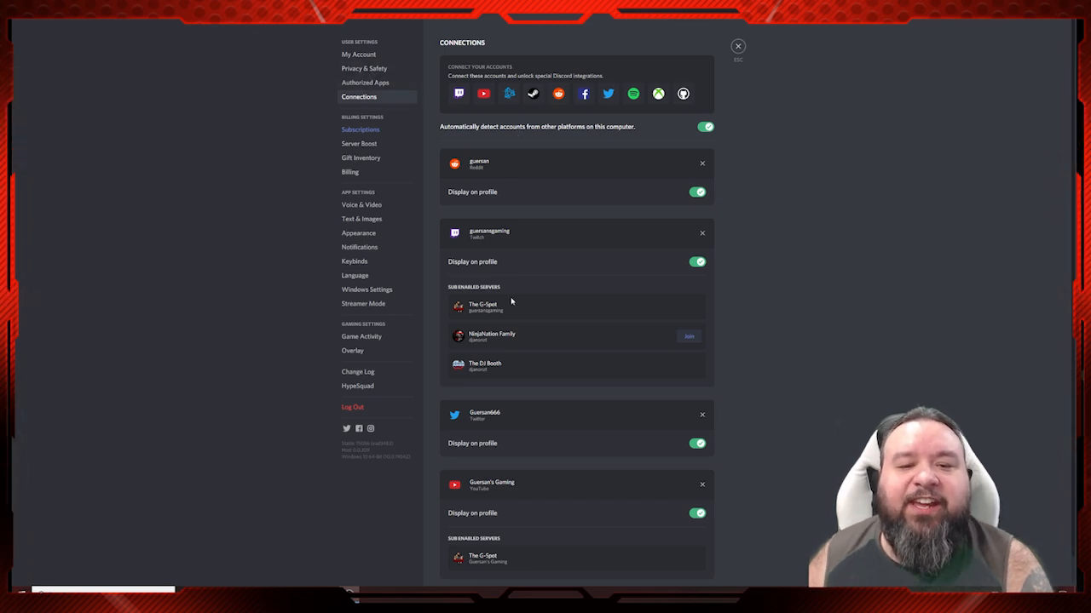
mouse_move(528, 242)
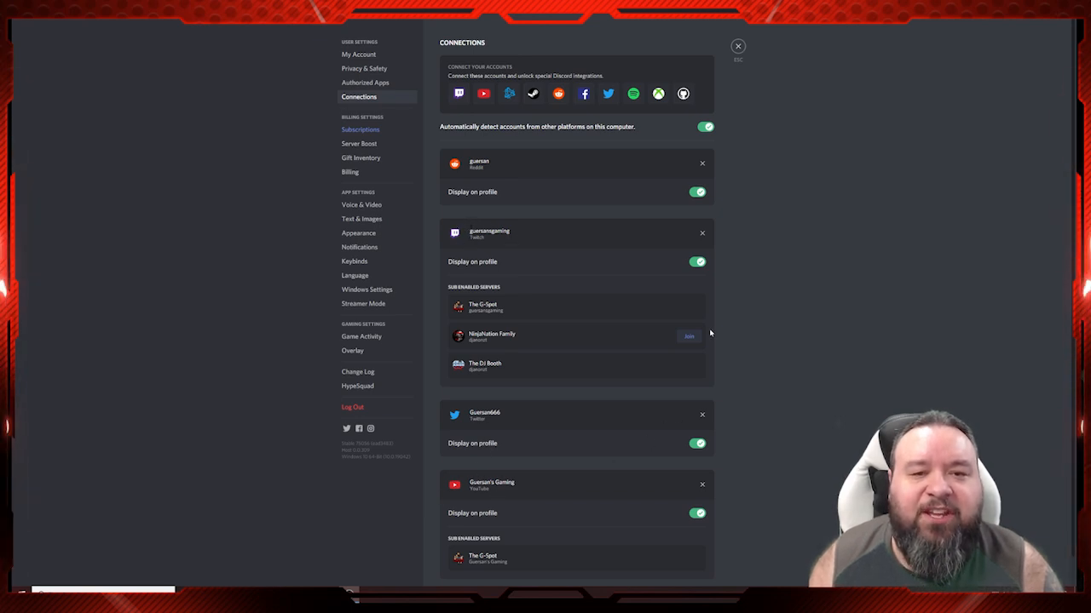
Close User Settings back to #guersan-videos and browse the offline members' roles.
left_click(737, 46)
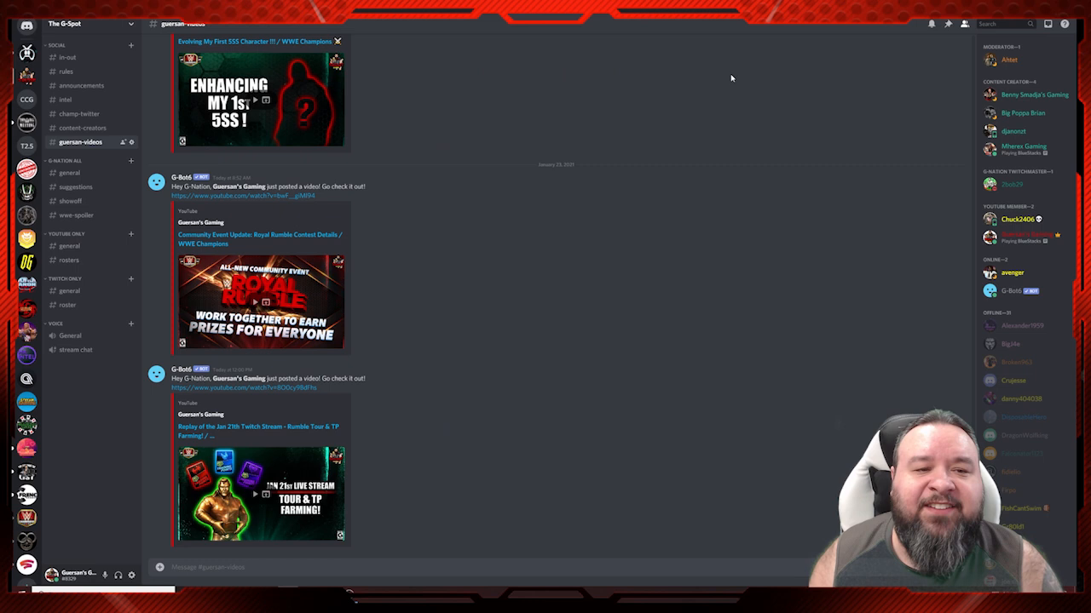
mouse_move(596, 166)
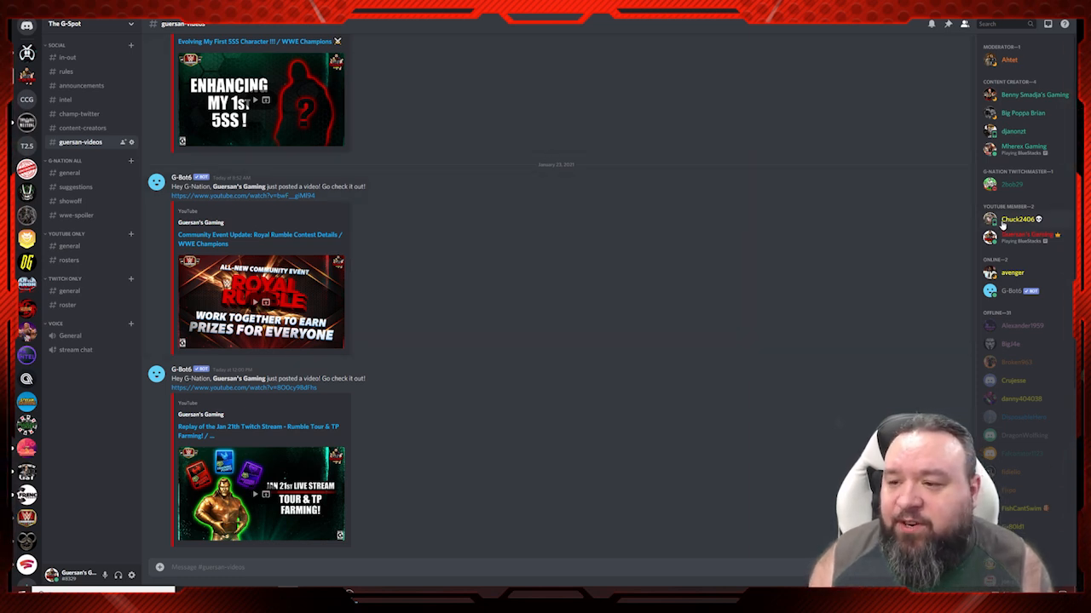
left_click(1017, 219)
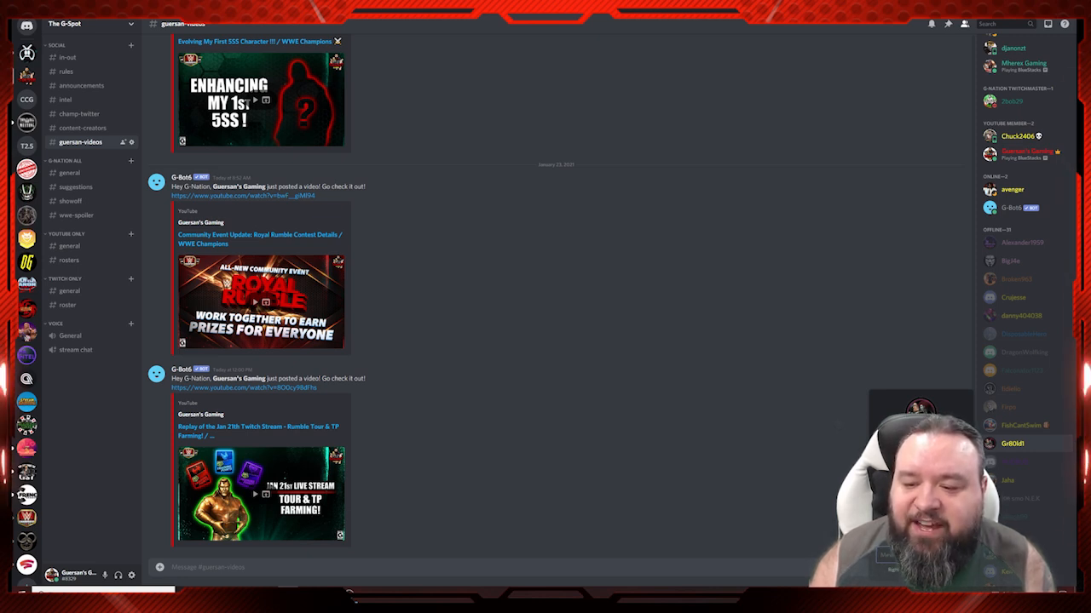
mouse_move(658, 415)
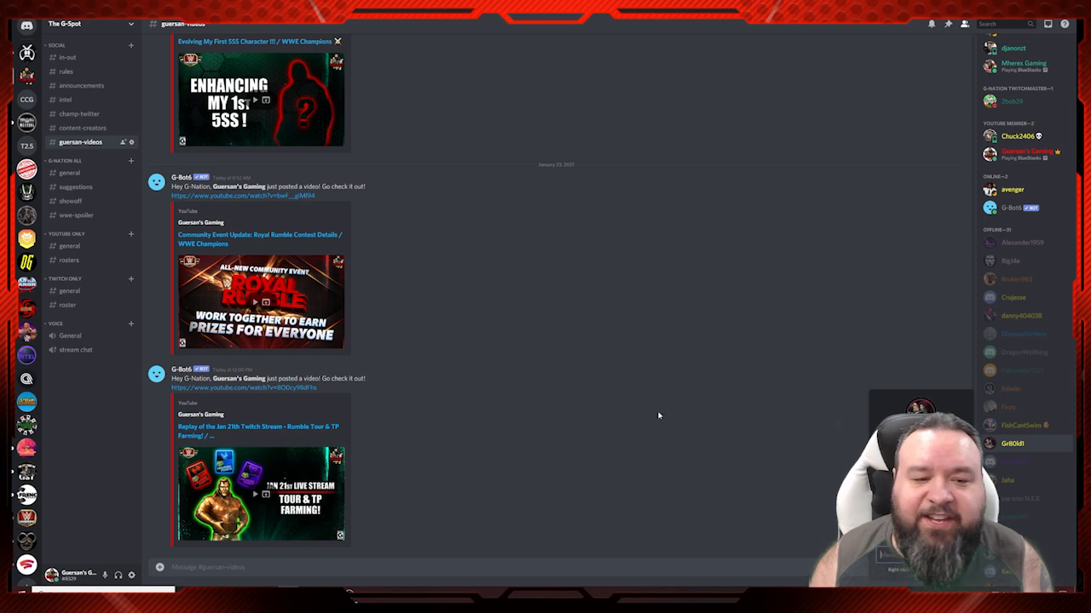